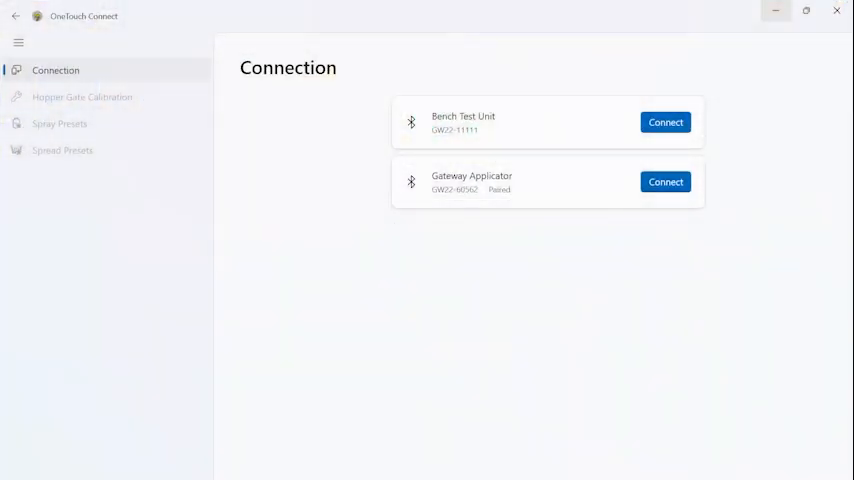
Connect to the Gateway Applicator and go to its Spread Presets on P1.
left_click(664, 180)
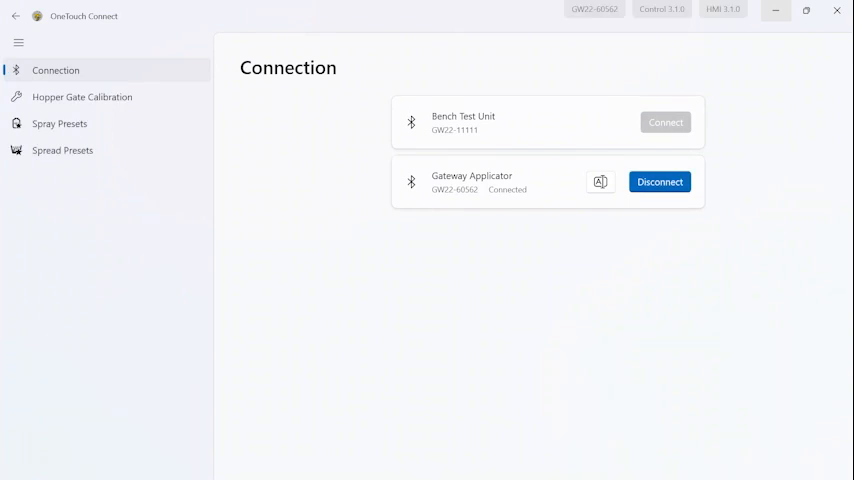
left_click(62, 150)
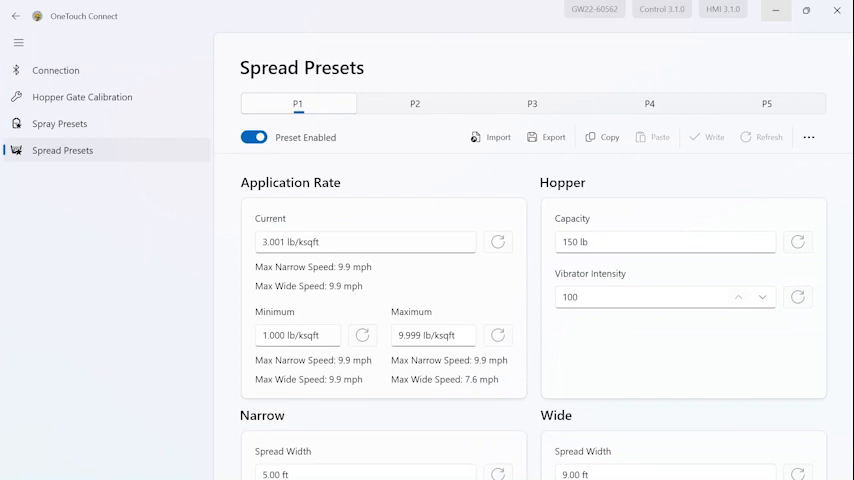
Import P1.spread into preset P1, giving it 2.500–3.500 lb/ksqft limits, then move to P2.
left_click(496, 136)
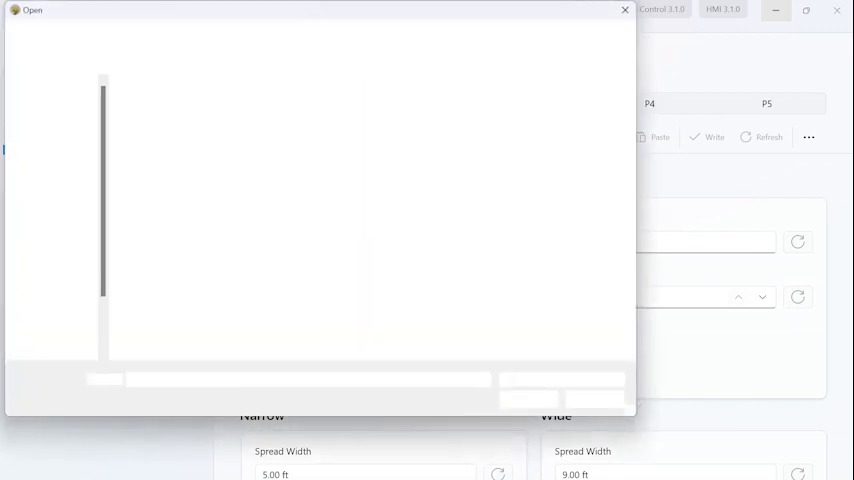
left_click(230, 216)
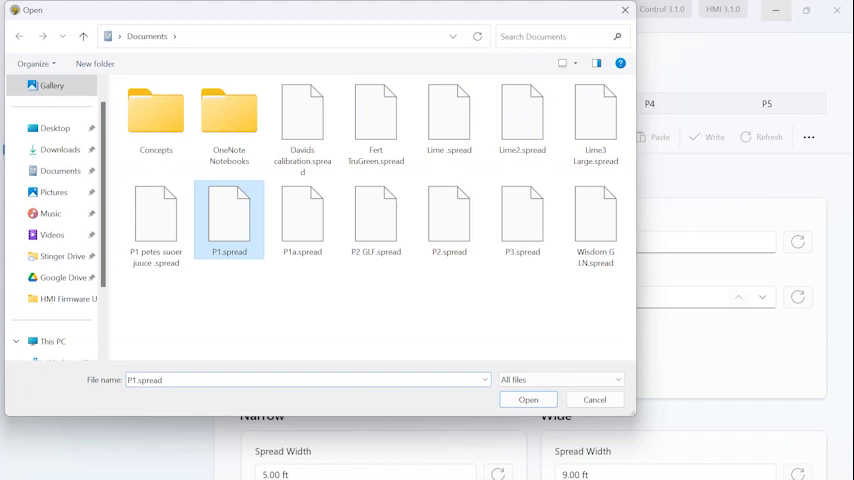
left_click(528, 400)
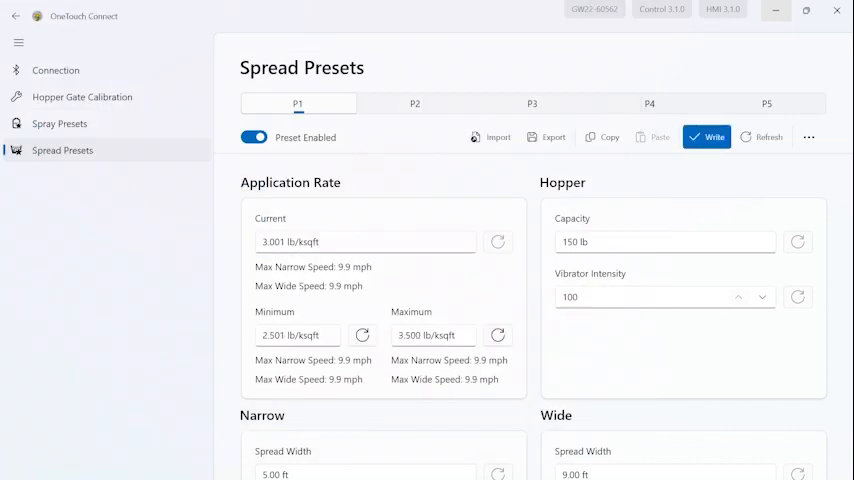
left_click(414, 104)
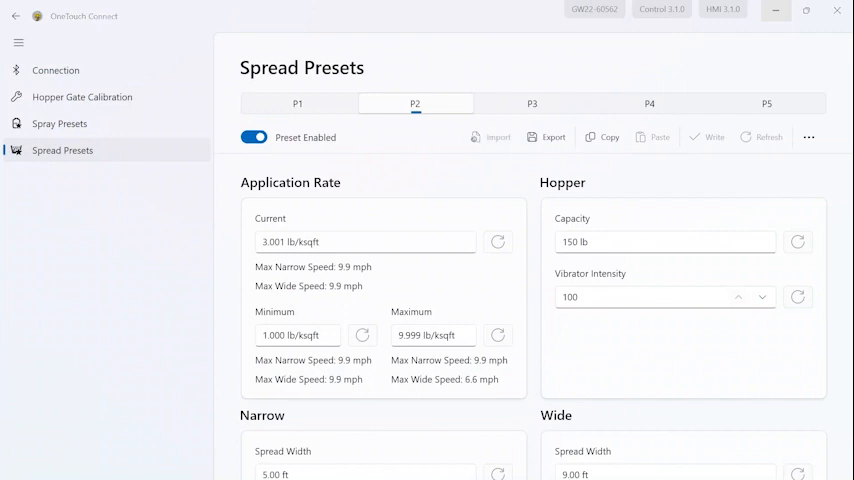
Import the P2 file into preset P2 (current 4.000, range 2.500–4.500 lb/ksqft), then move to P3.
left_click(492, 136)
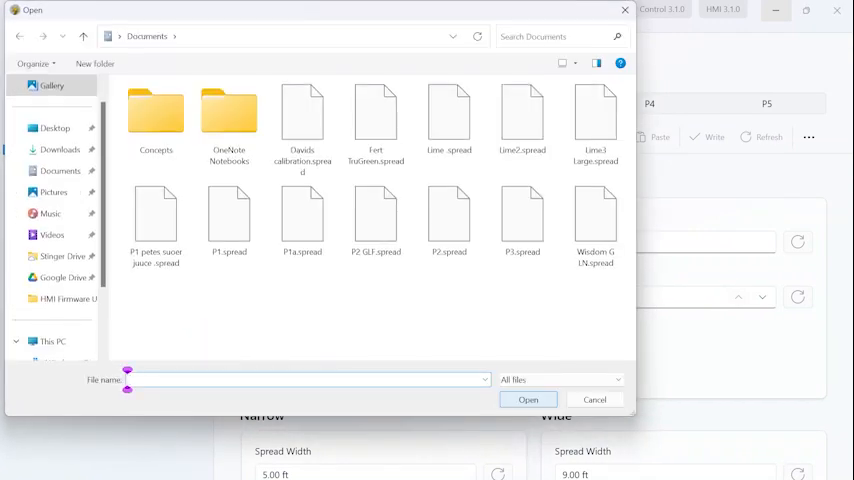
left_click(594, 400)
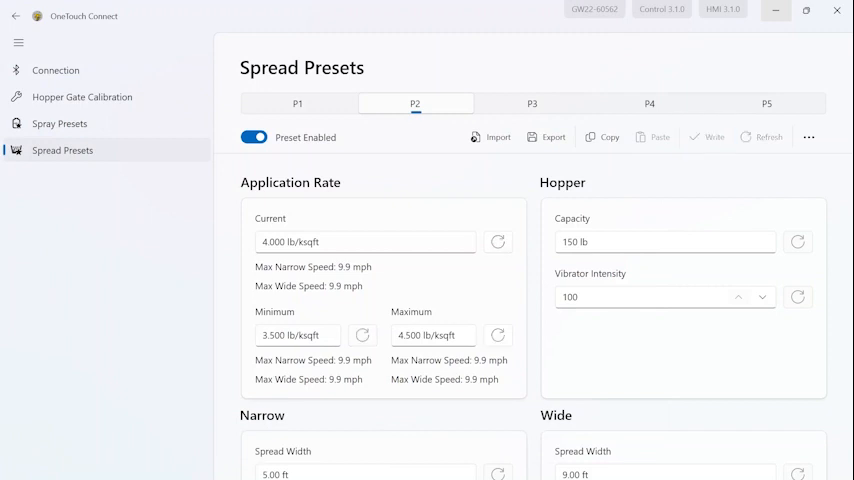
left_click(532, 104)
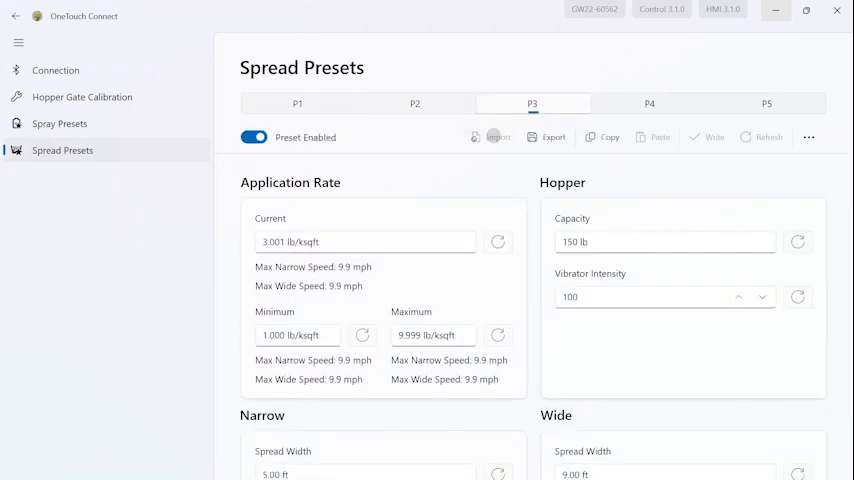
Import the P3 file into preset P3, giving it 8.000–12.000 lb/ksqft limits.
left_click(496, 136)
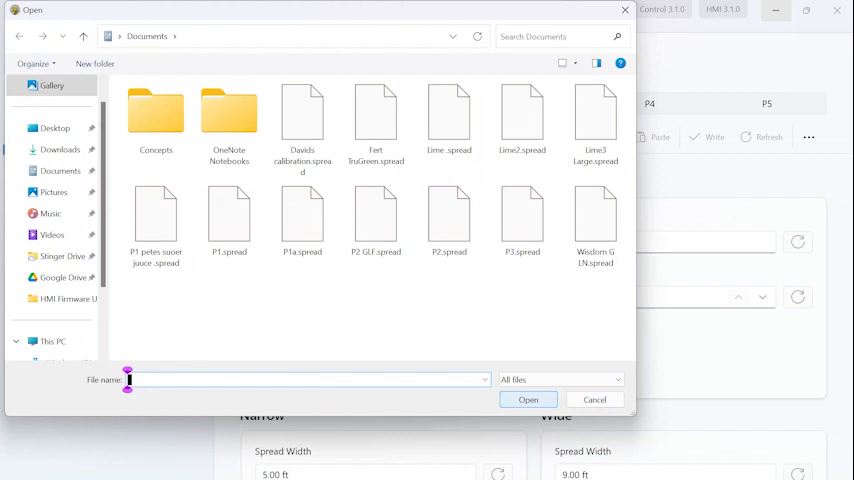
left_click(594, 400)
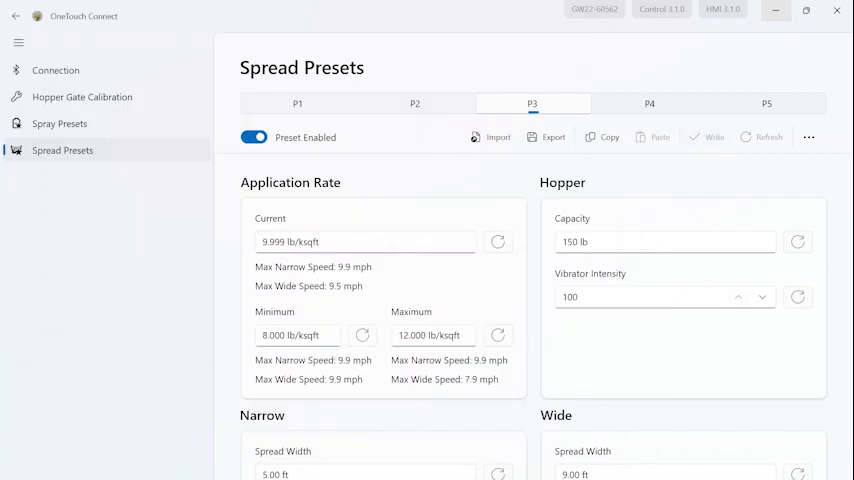
Disable presets P4 and P5, then return to the Connection page.
left_click(648, 104)
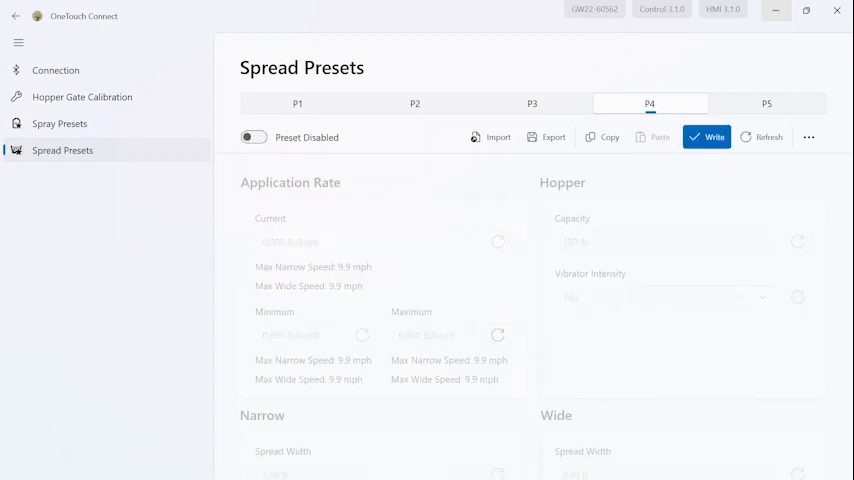
left_click(768, 104)
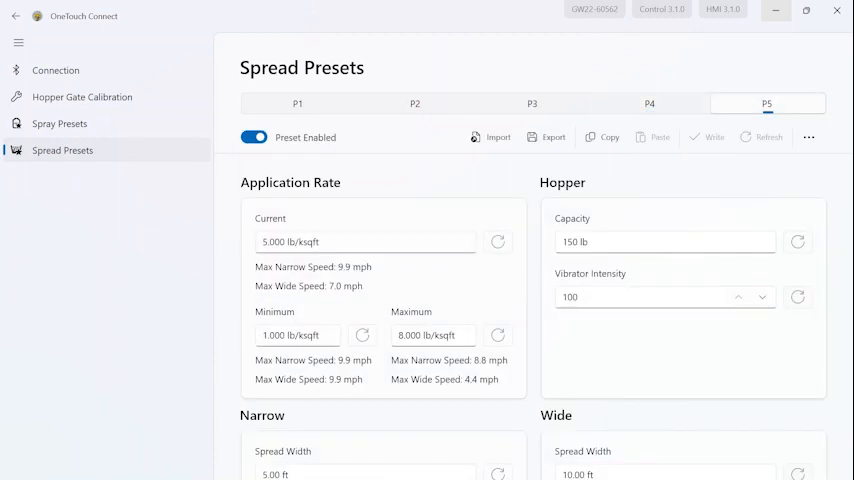
left_click(252, 136)
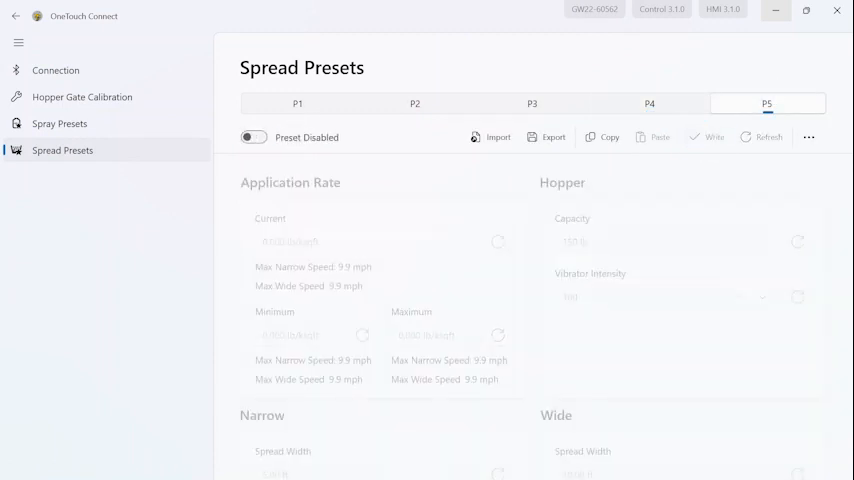
left_click(56, 70)
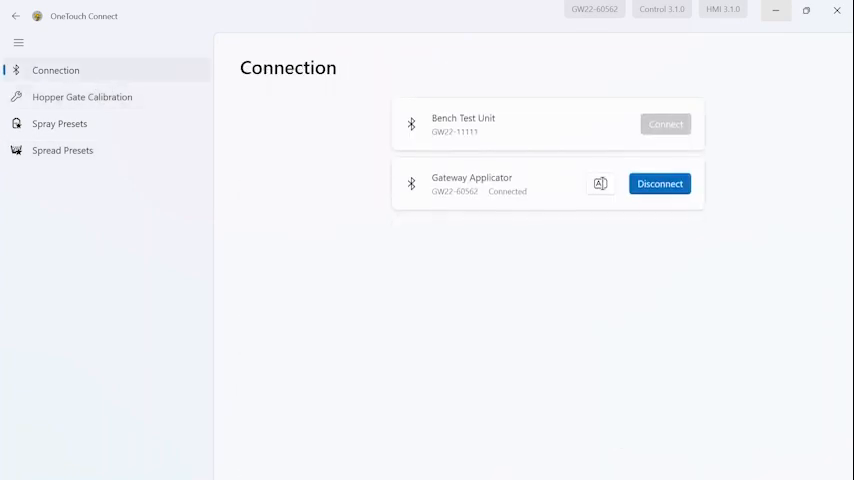